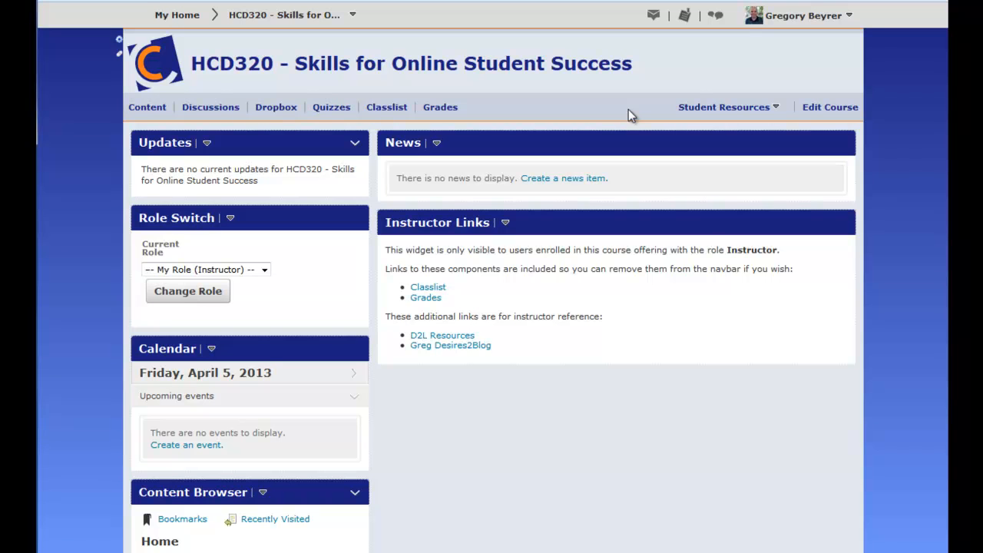
mouse_move(632, 136)
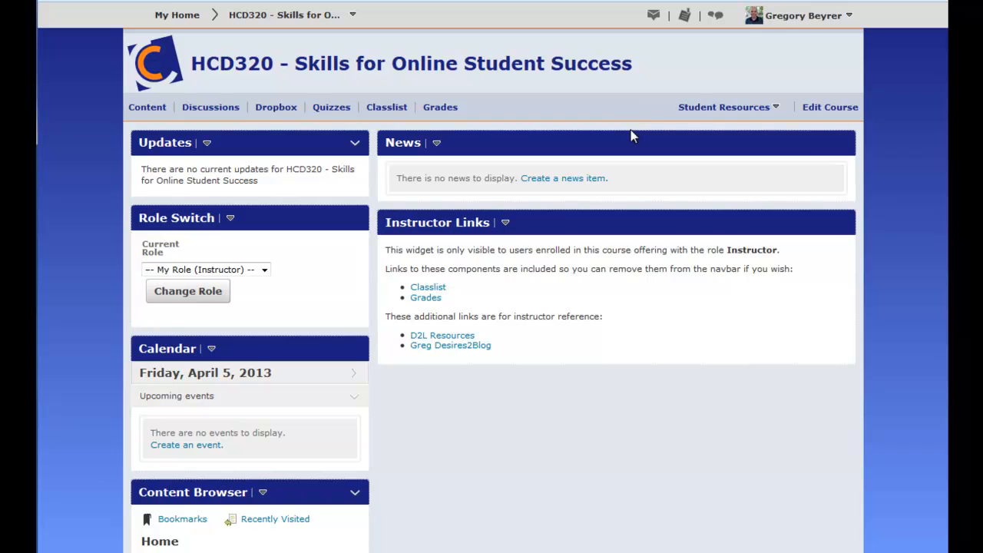
Expand the Student Resources menu to view its student help, library and events calendar links
left_click(723, 107)
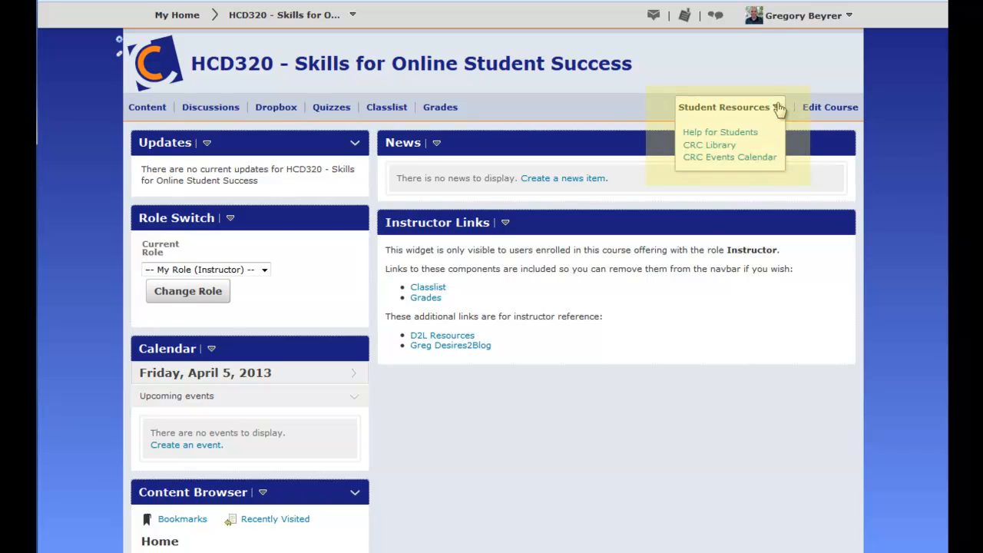
mouse_move(772, 110)
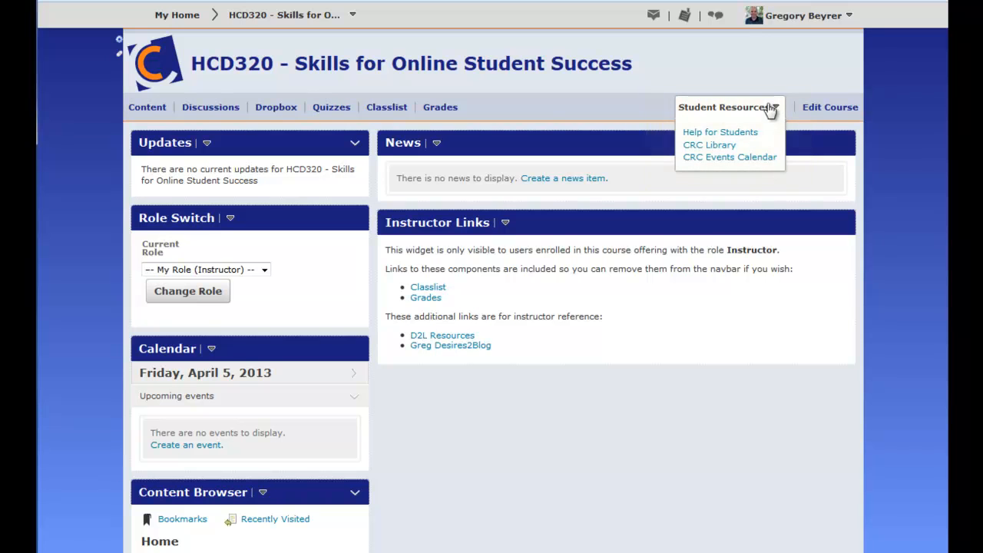
mouse_move(123, 40)
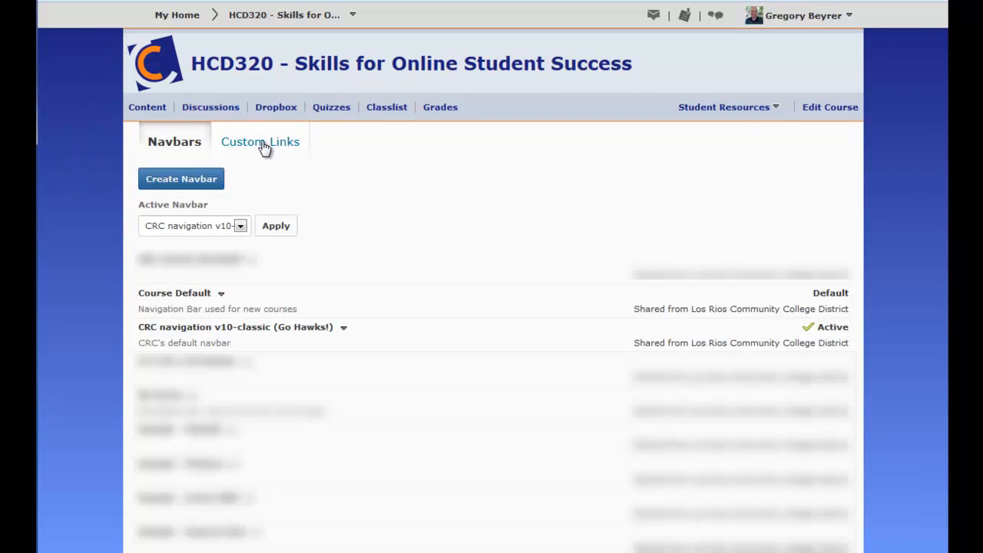
Go to the course's Custom Links list and begin a new link group
left_click(260, 141)
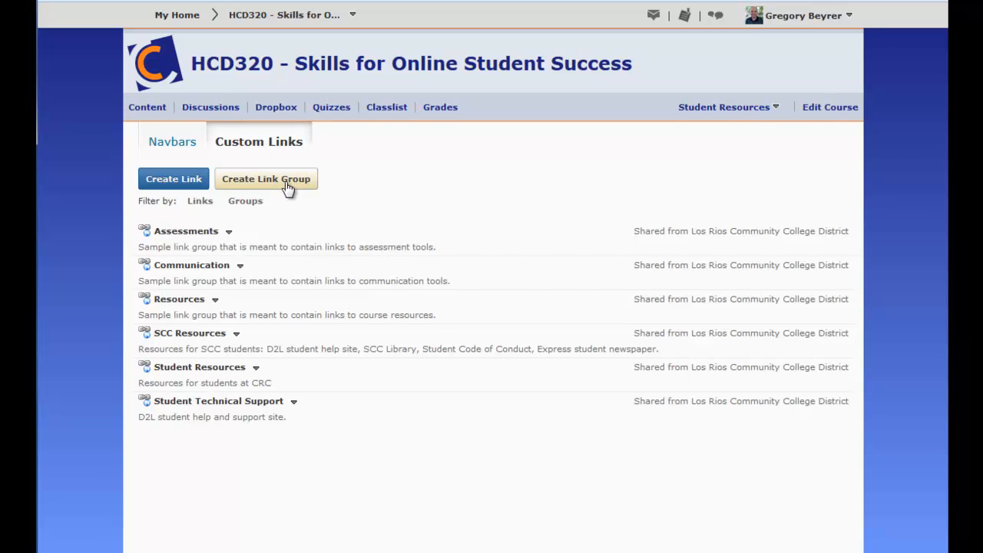
left_click(265, 178)
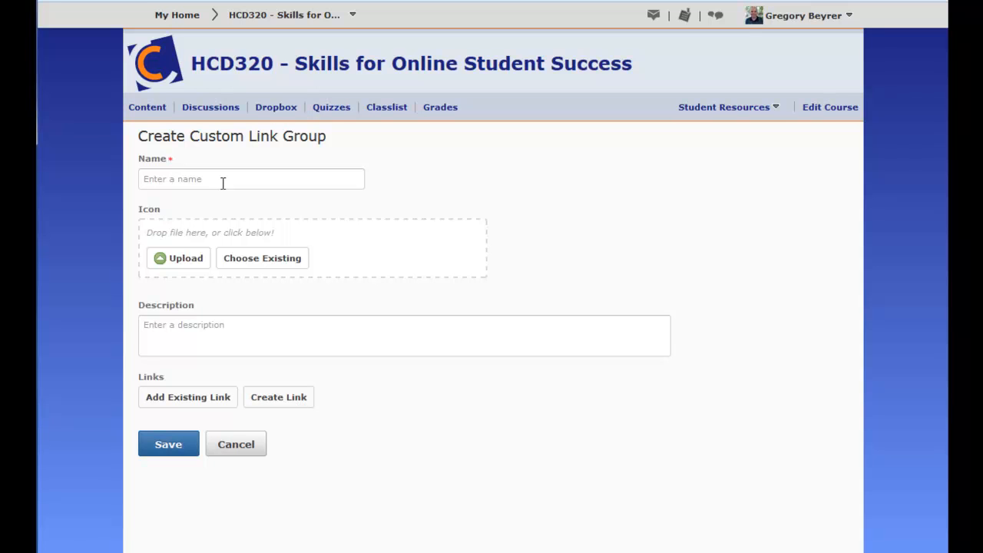
Enter name 'HCD 320 Special Links' and description 'Only visible to the instructor.'
type("HCD 320 Sp")
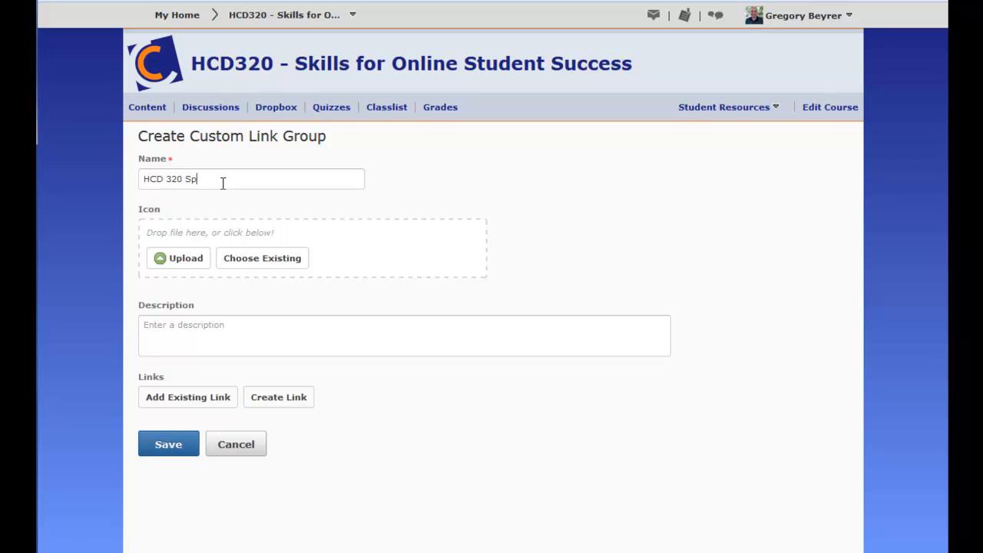
type("ecial Links")
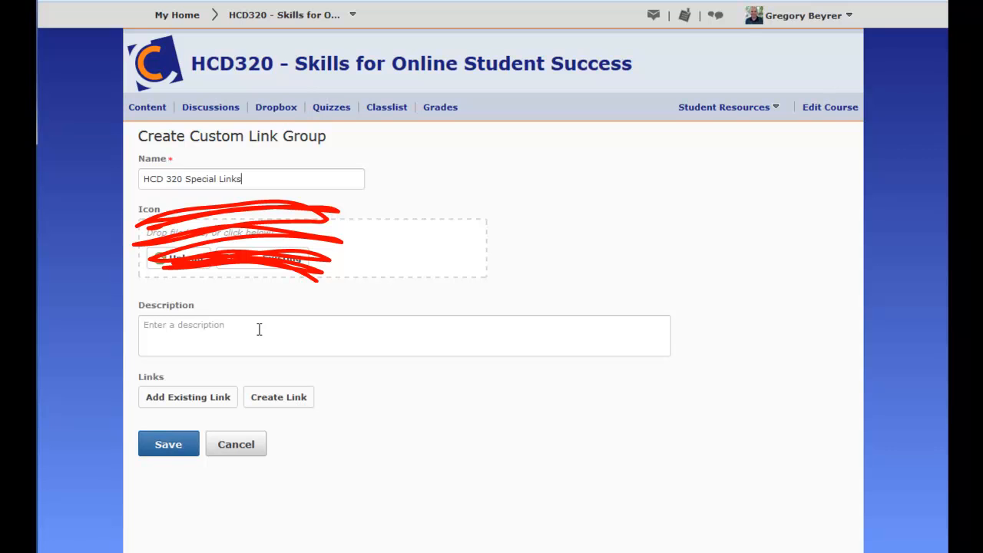
type("Only")
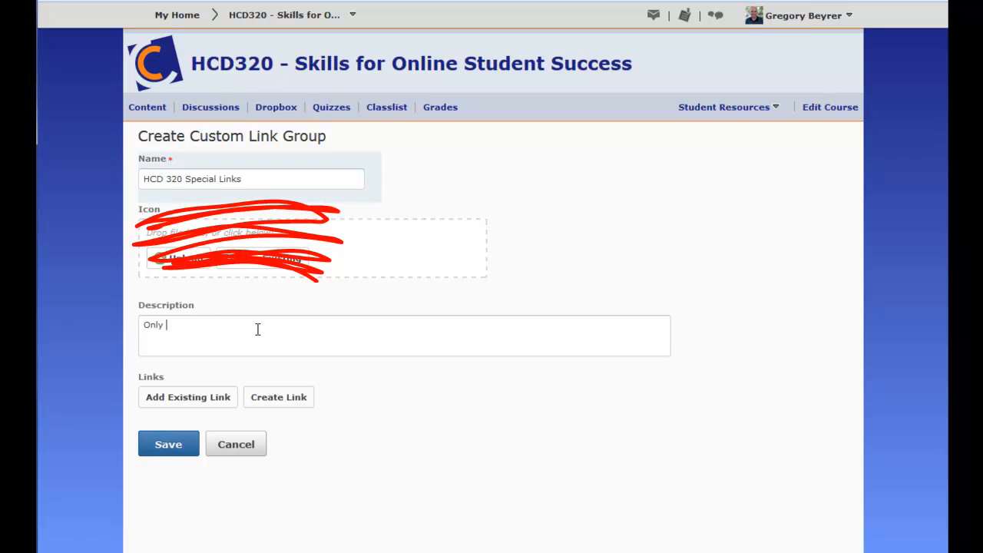
type("visible to the instructor.")
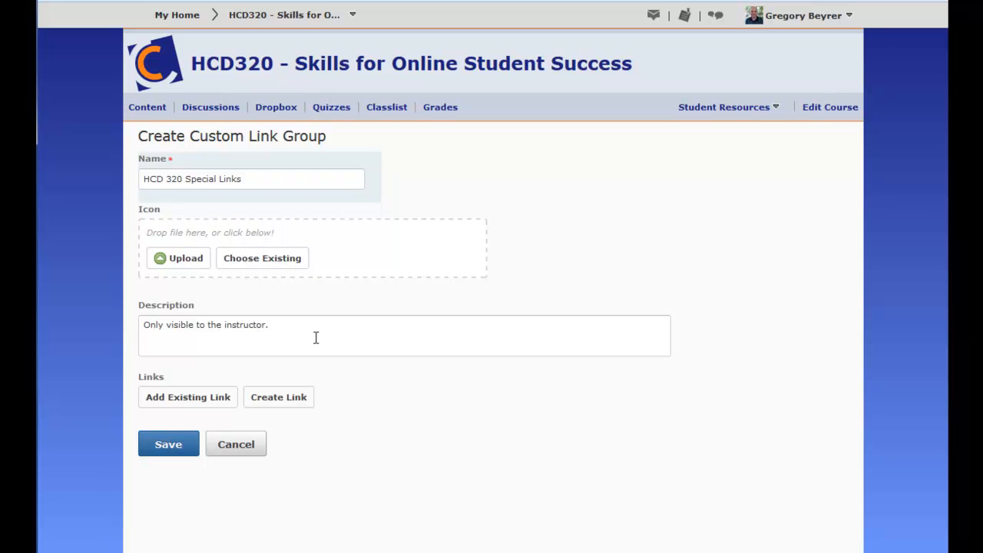
mouse_move(326, 458)
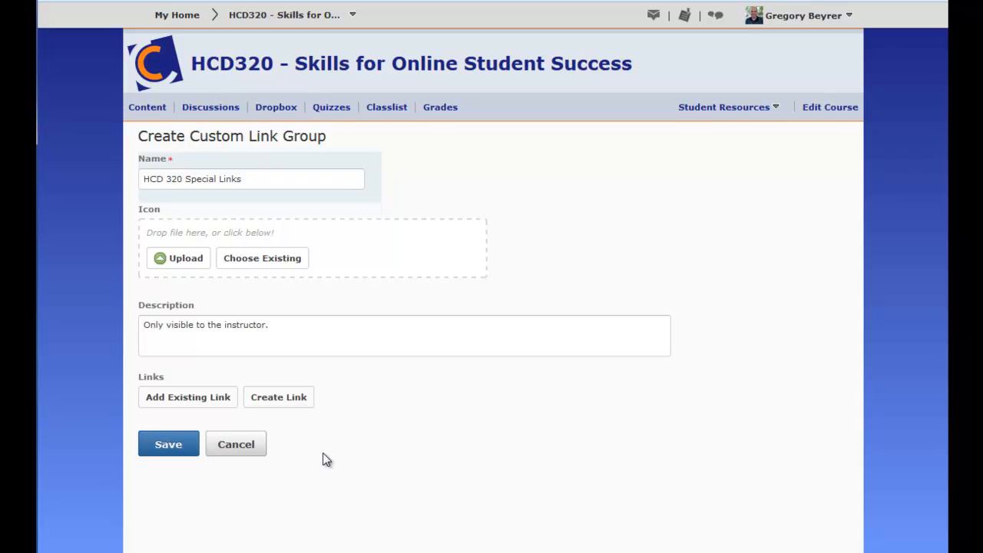
mouse_move(151, 405)
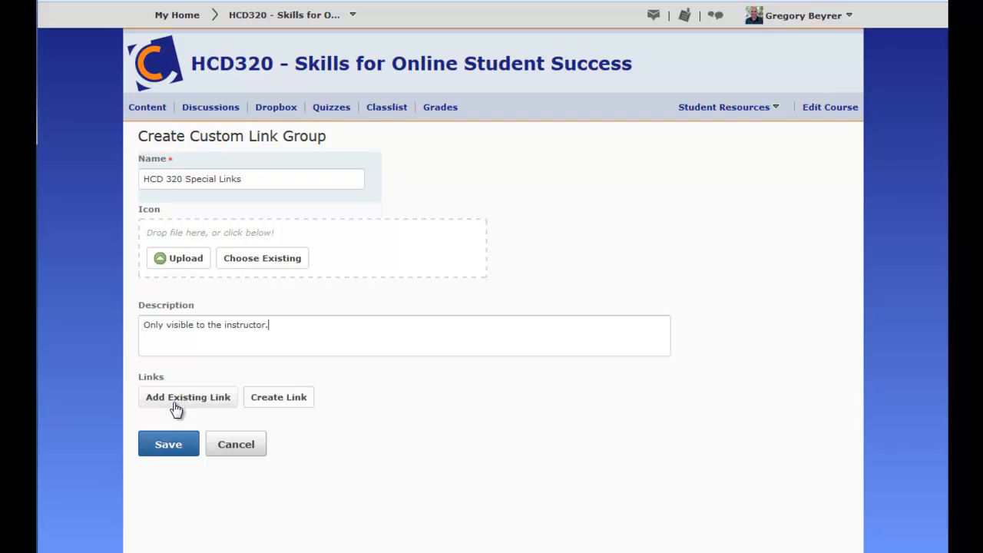
mouse_move(279, 397)
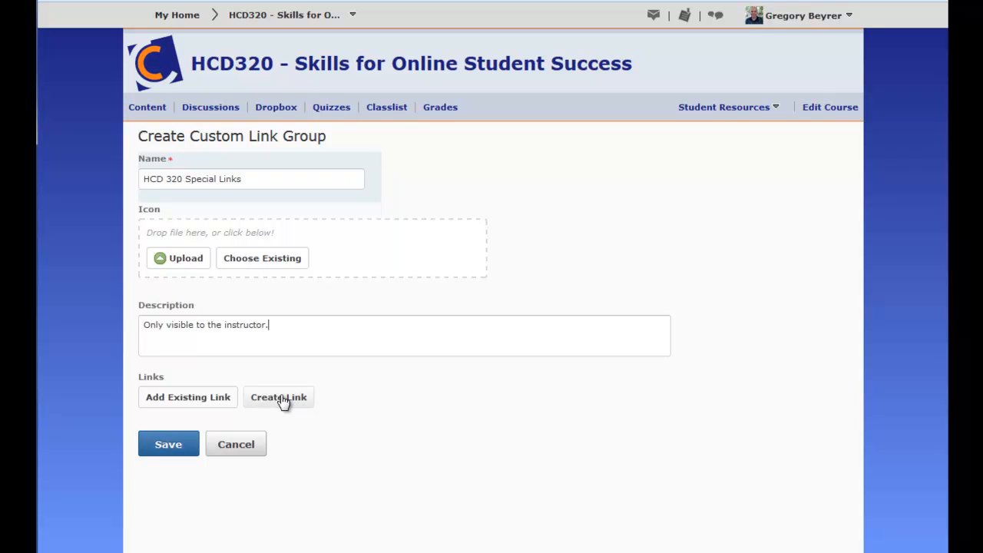
Create a link named 'Syllabus' using the Content > Syllabus quicklink
left_click(278, 398)
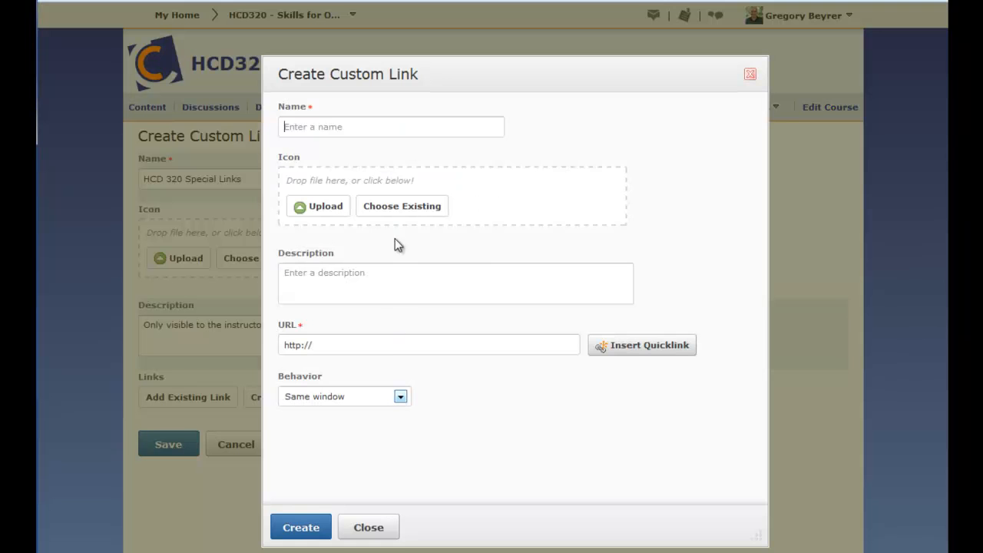
left_click(641, 345)
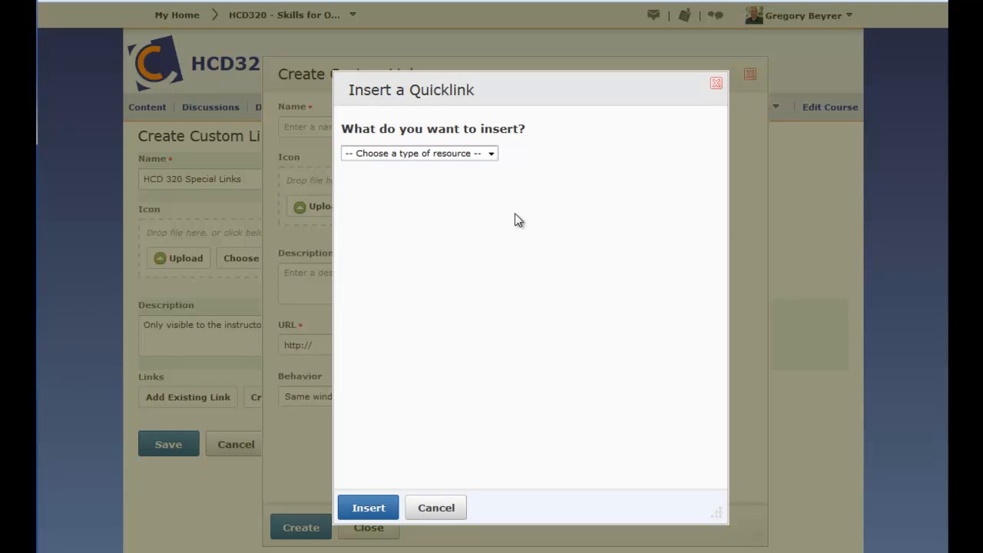
left_click(418, 153)
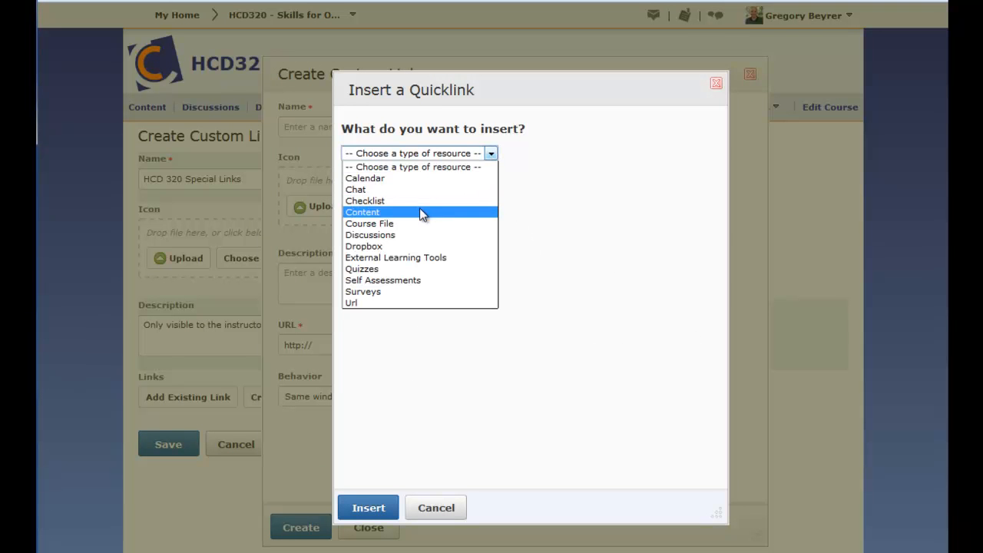
left_click(363, 212)
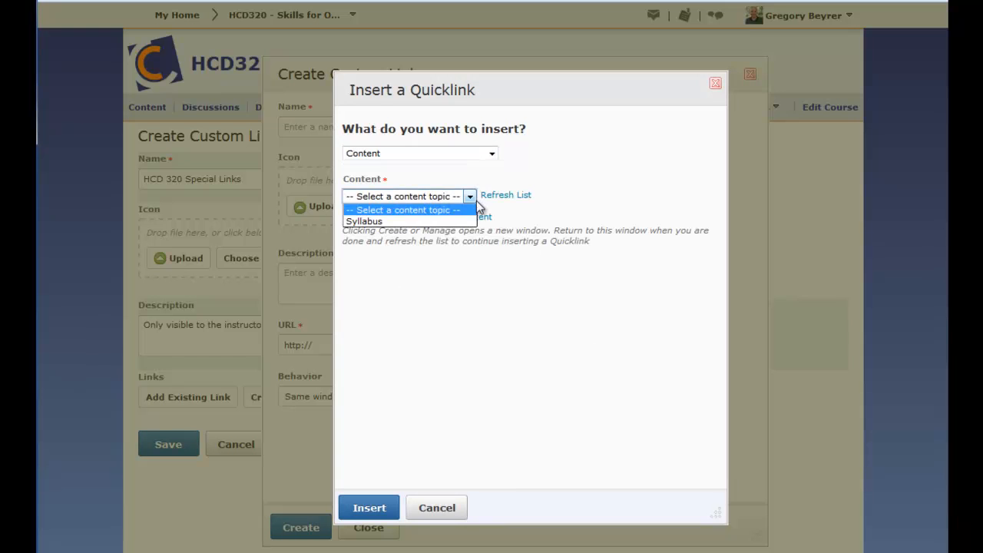
left_click(364, 222)
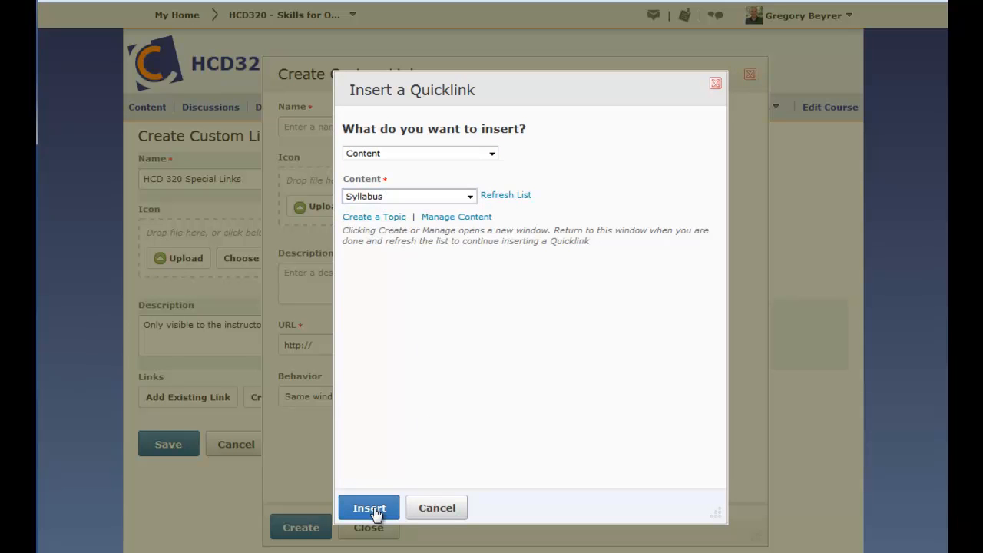
left_click(369, 508)
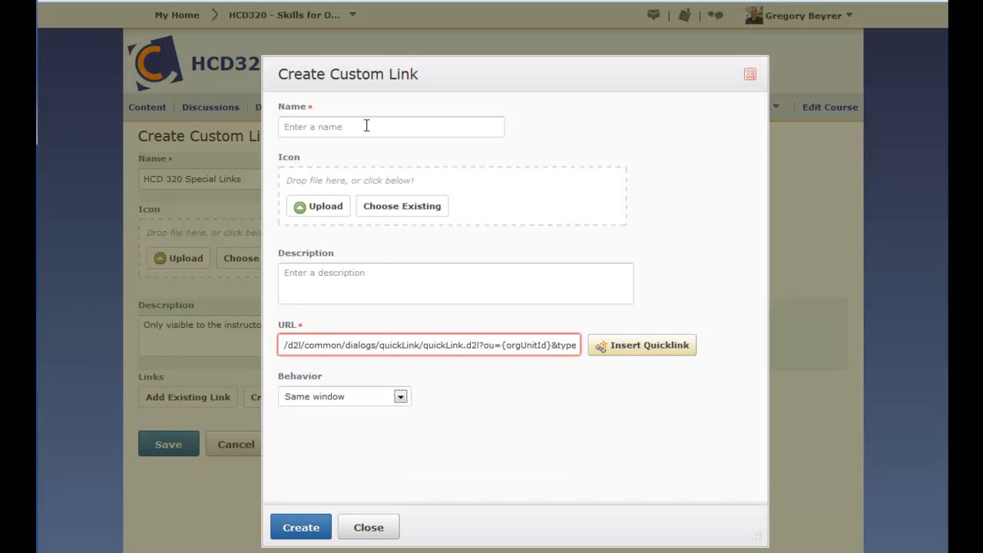
type("Syllabus")
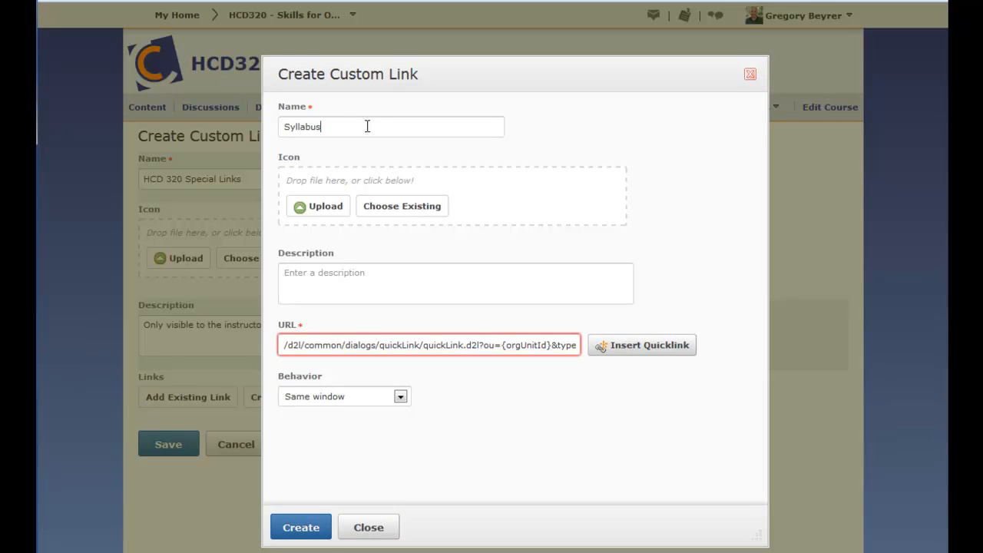
left_click(301, 527)
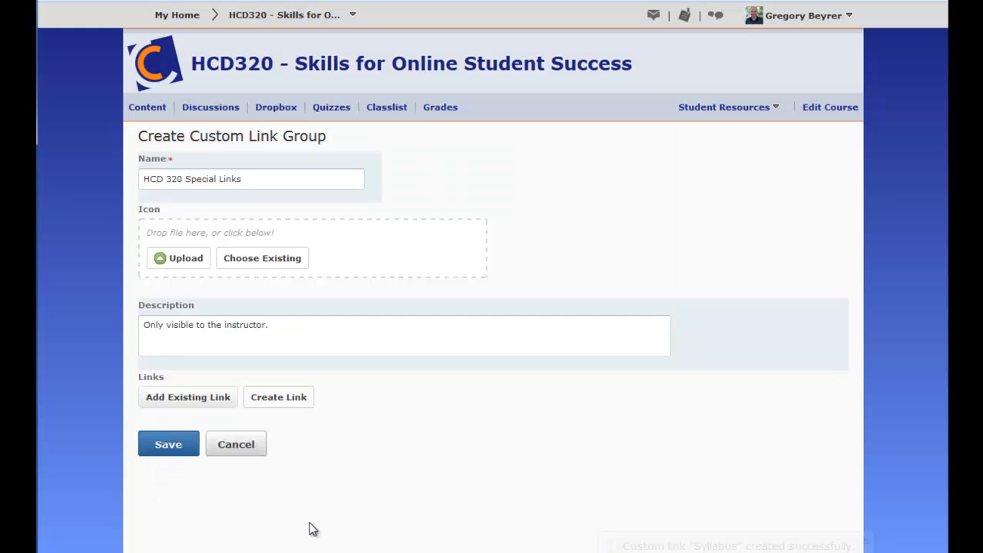
left_click(278, 398)
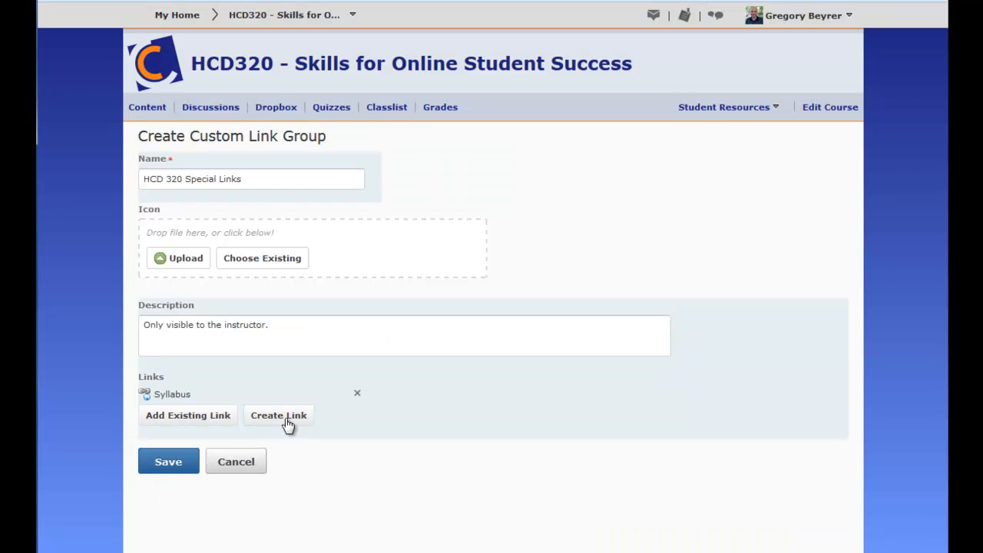
left_click(278, 415)
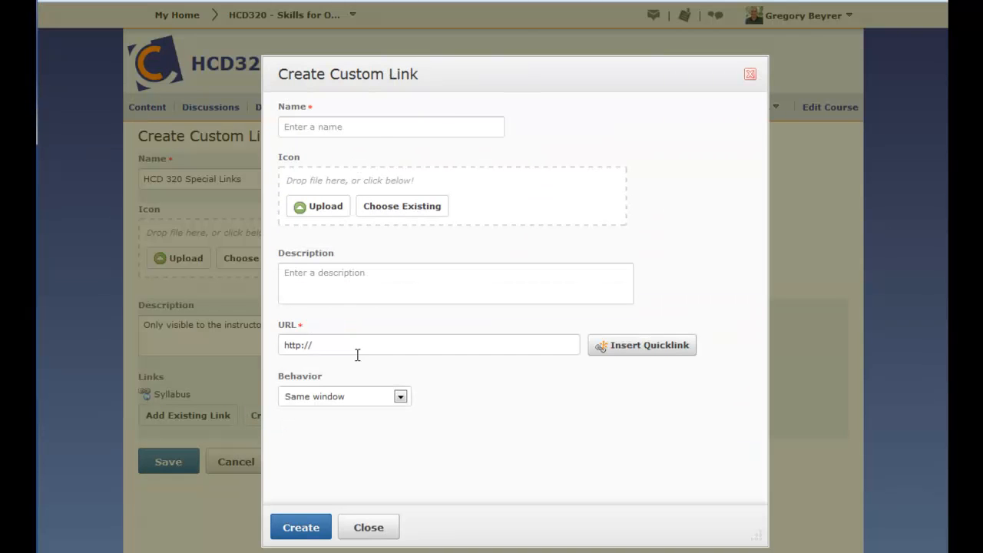
type("Ars Technica")
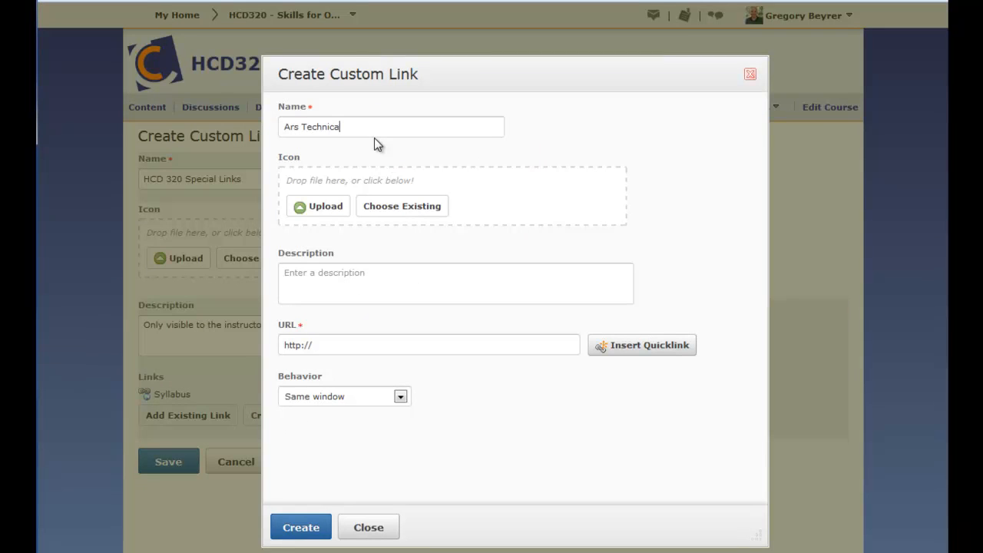
left_click(429, 345)
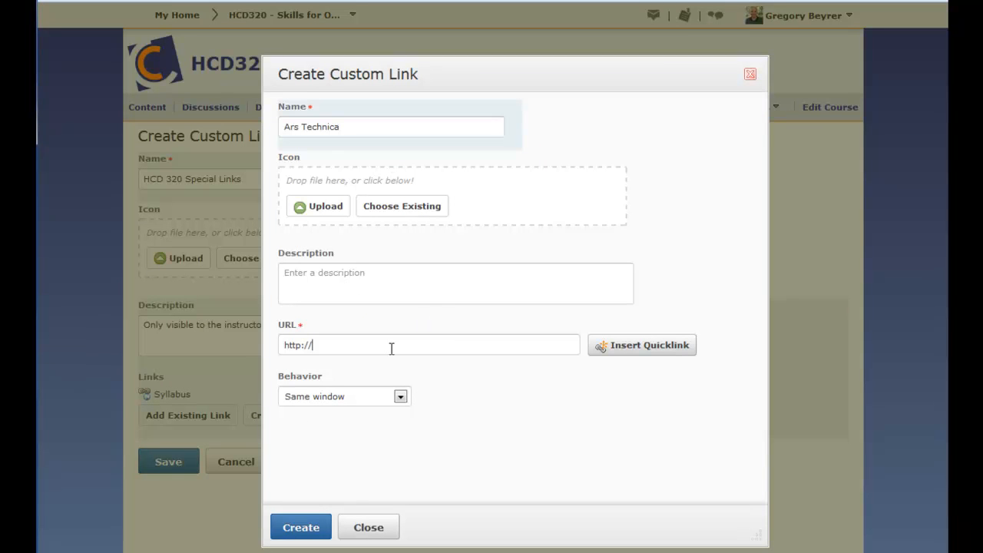
type("arstechnica.com")
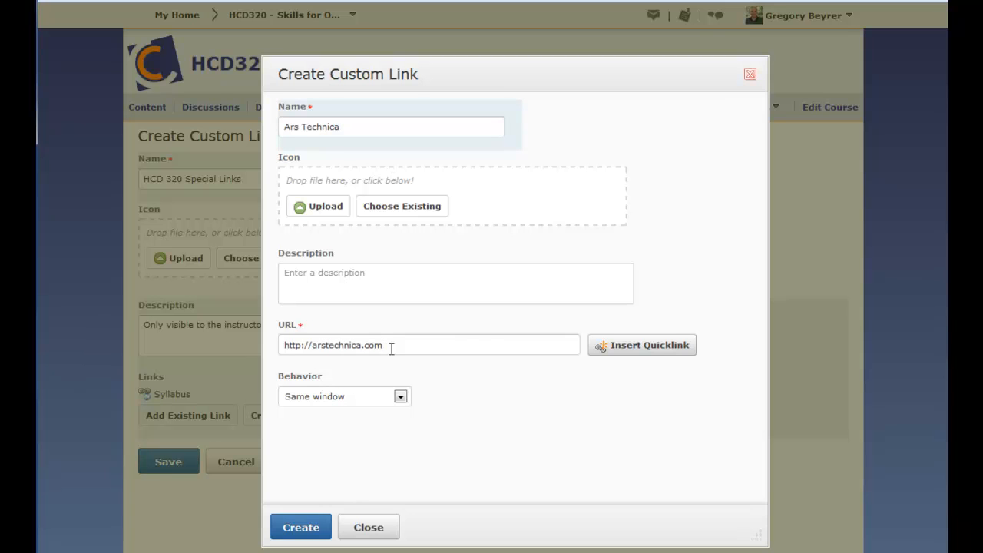
mouse_move(458, 407)
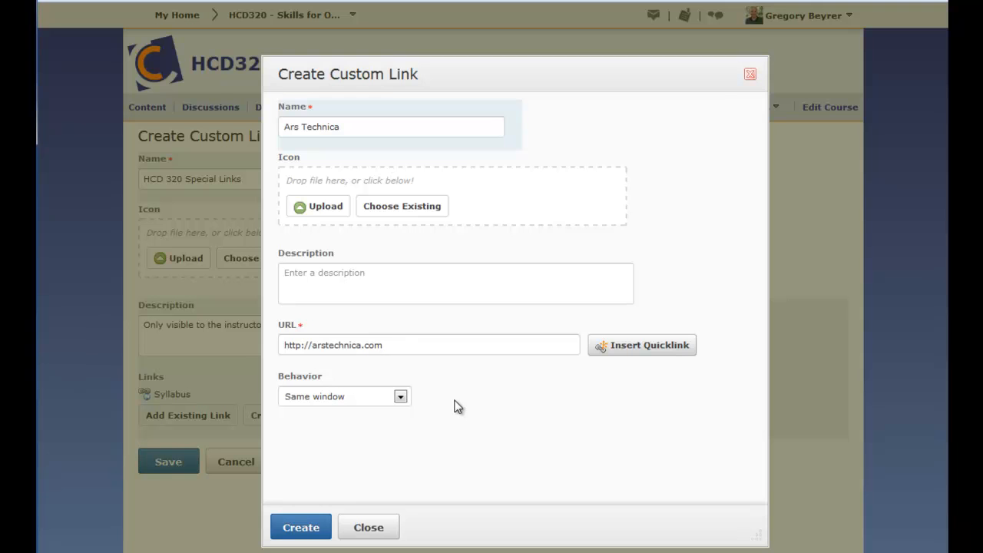
mouse_move(445, 469)
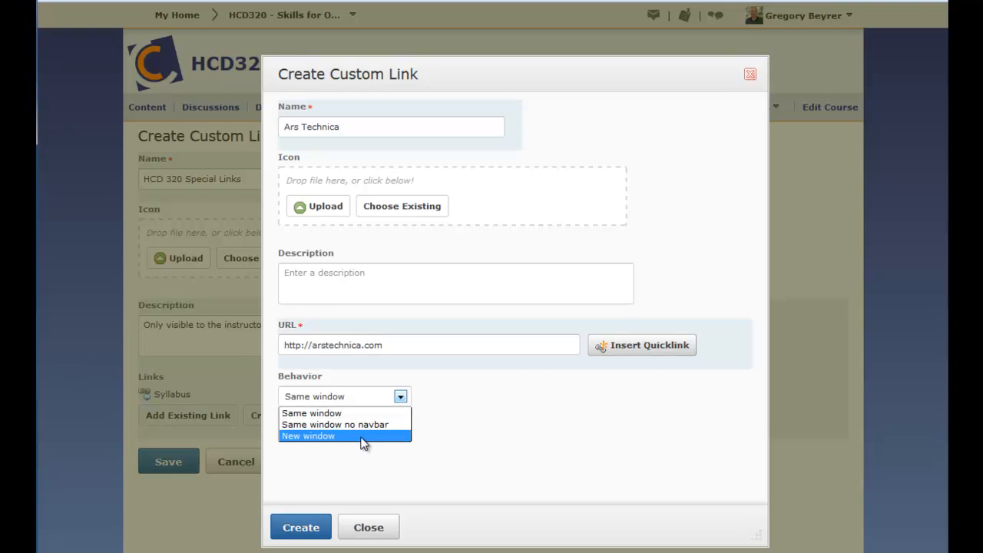
left_click(309, 436)
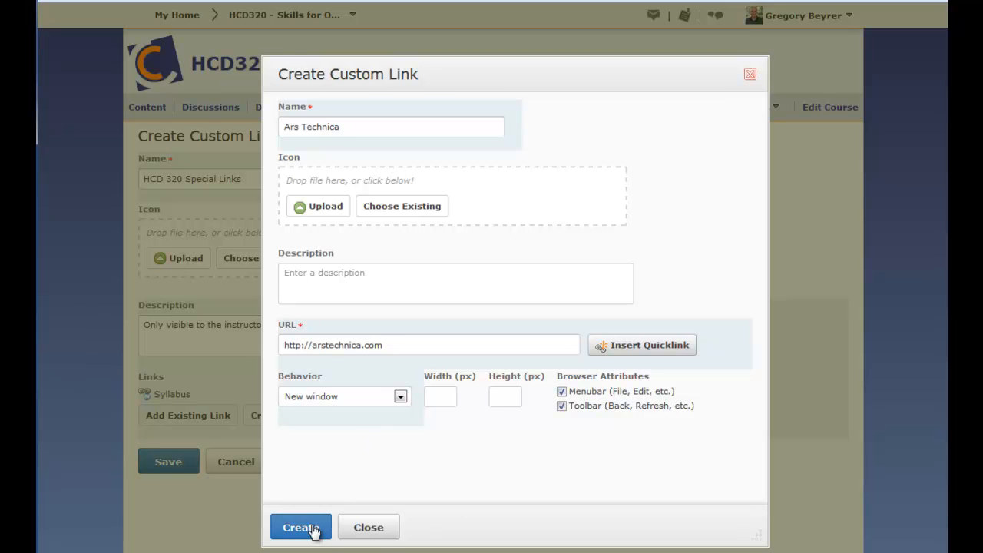
left_click(300, 527)
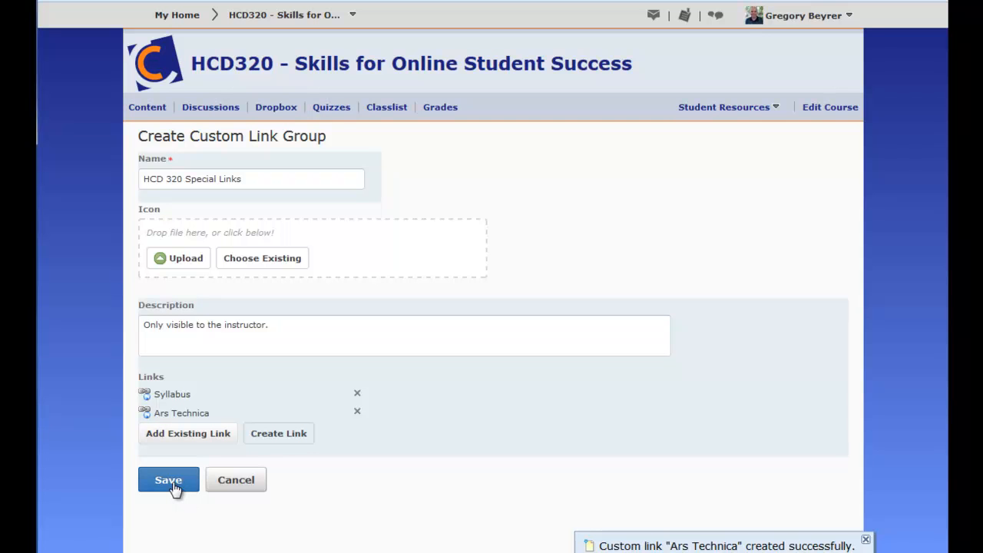
left_click(169, 479)
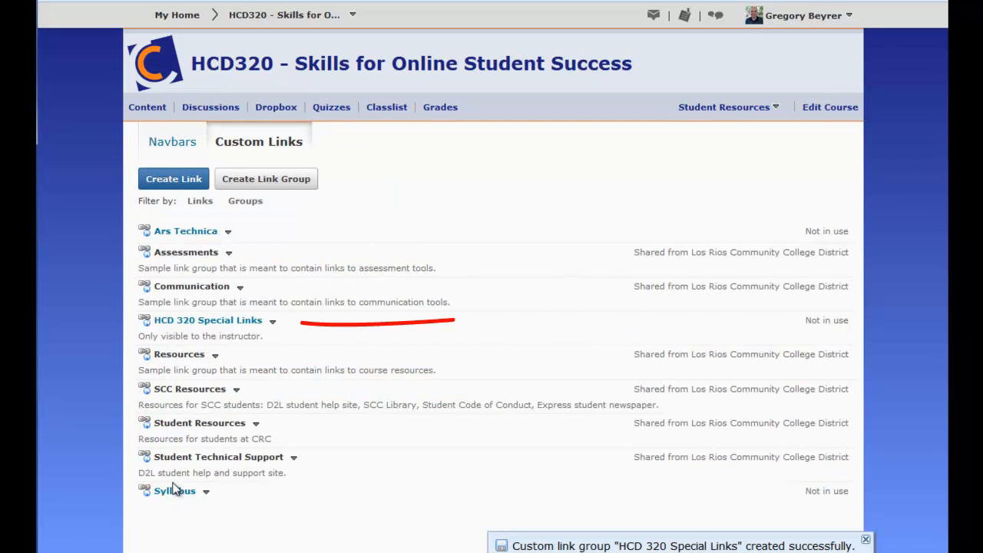